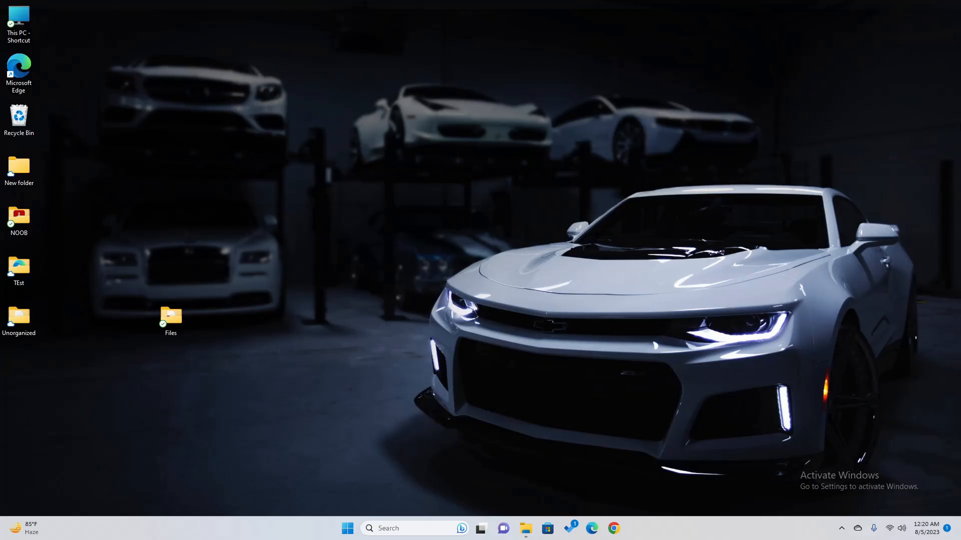
{"action": "mouse_move", "coordinate": [196, 314]}
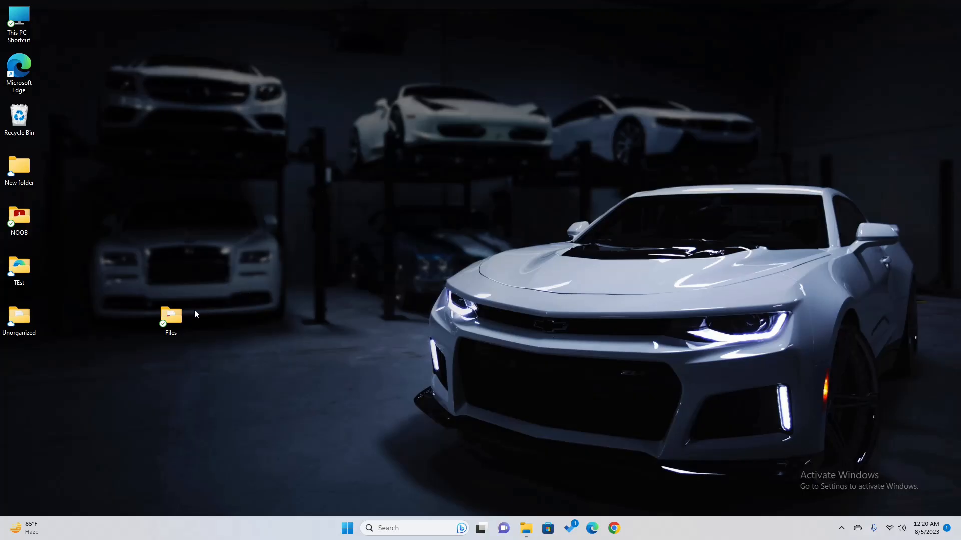
Step: Open the Files folder from the desktop, listing File 1.pdf through File 10.pdf
{"action": "double_click", "coordinate": [170, 318]}
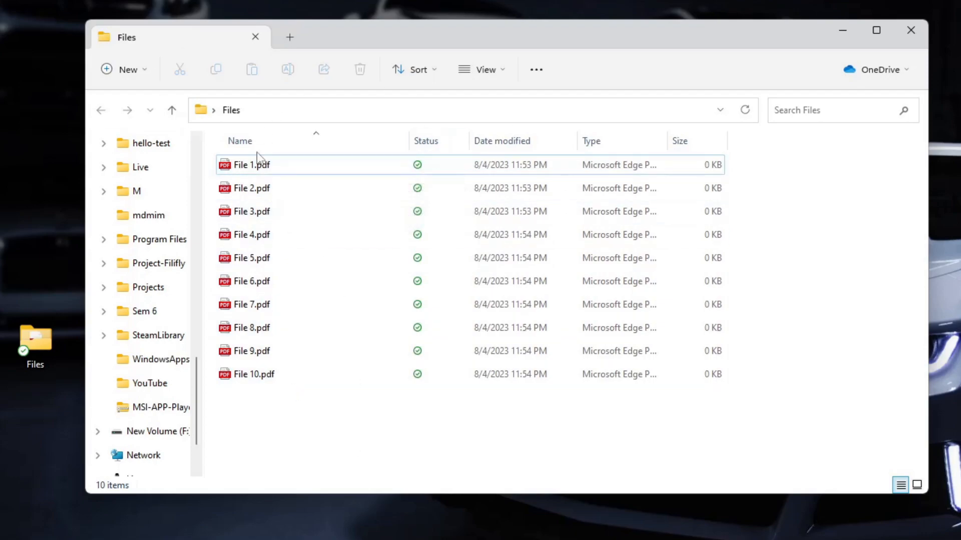
Step: Launch Command Prompt at the Files folder via cmd in the Explorer address bar
{"action": "left_click", "coordinate": [251, 188]}
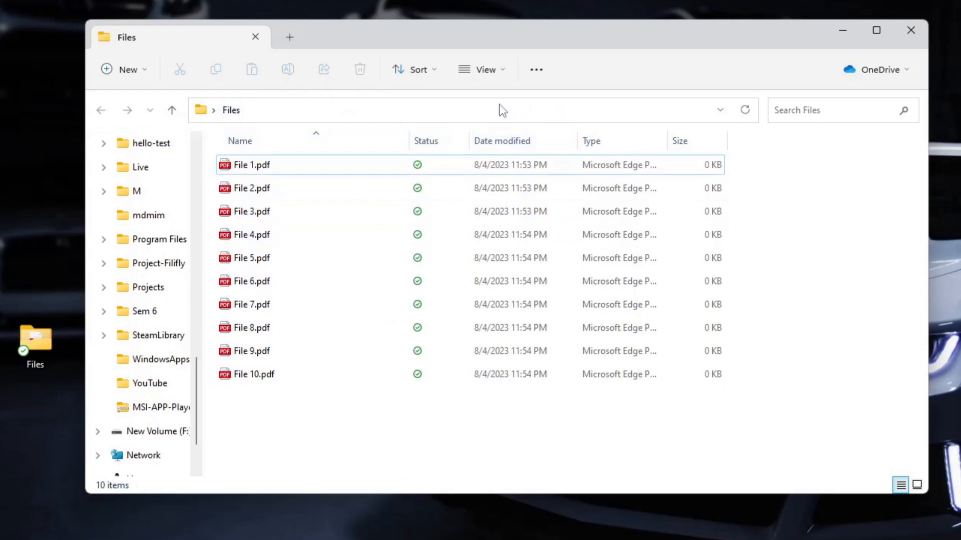
{"action": "mouse_move", "coordinate": [520, 109]}
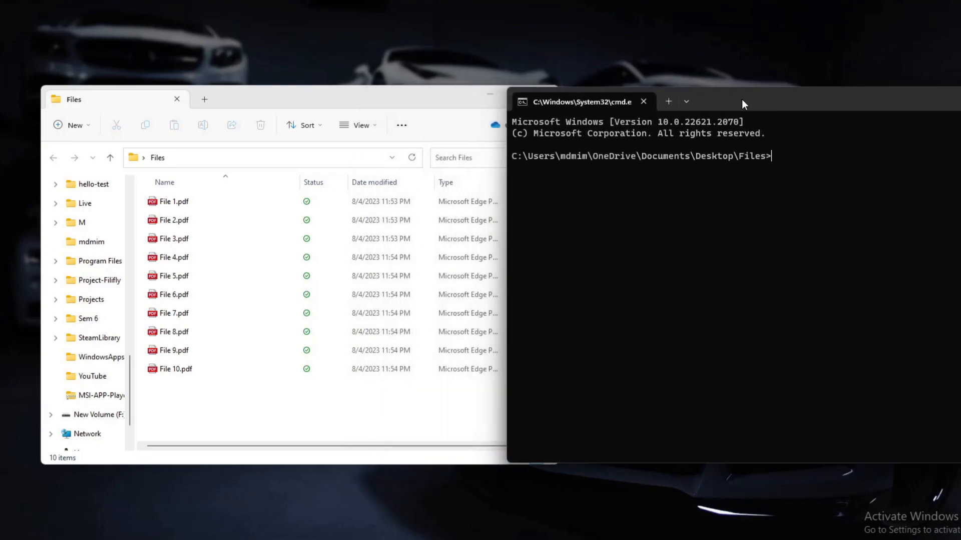
Step: Bring the Command Prompt window into focus over the Explorer file list
{"action": "left_click", "coordinate": [181, 313]}
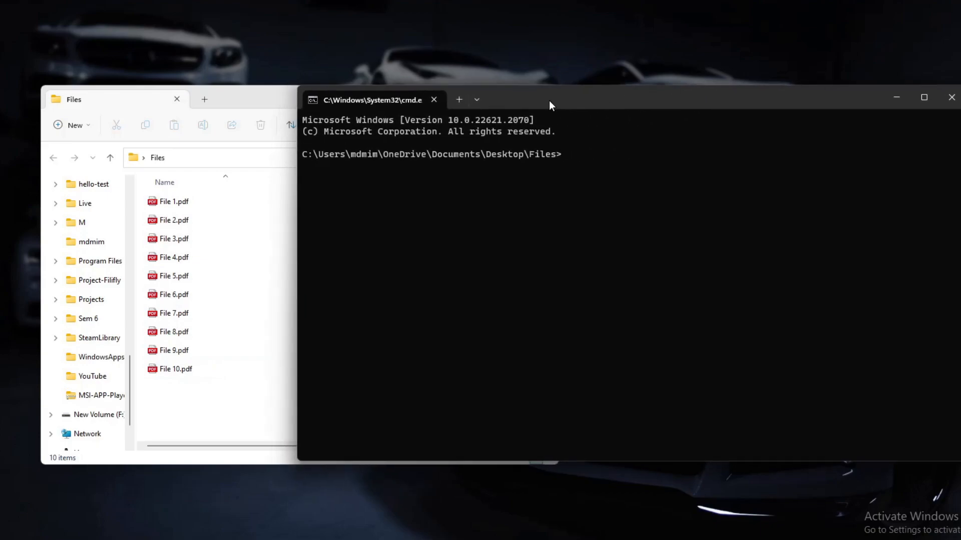
{"action": "mouse_move", "coordinate": [583, 182]}
{"action": "type", "text": "ren"}
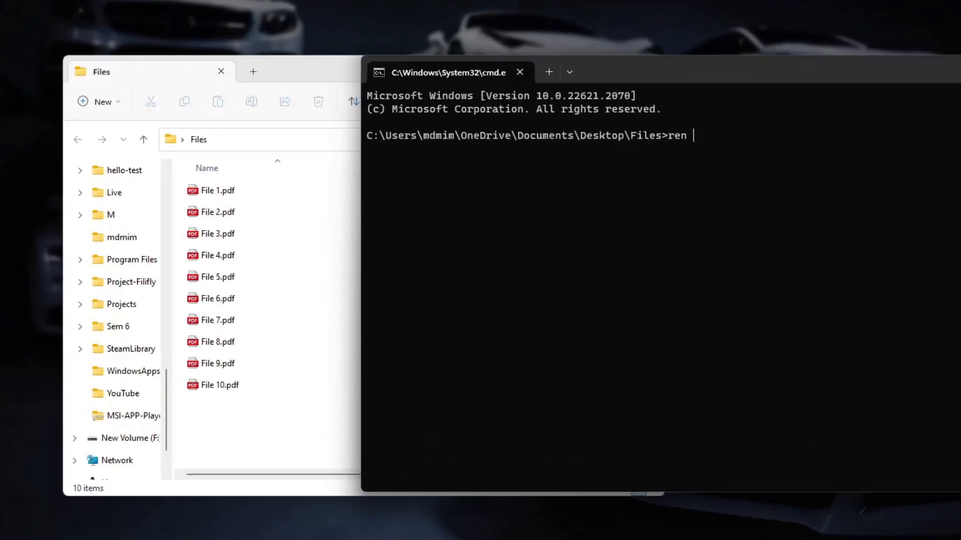
Step: Enter the rename command ren *.pdf *.txt at the Files folder prompt
{"action": "type", "text": "*"}
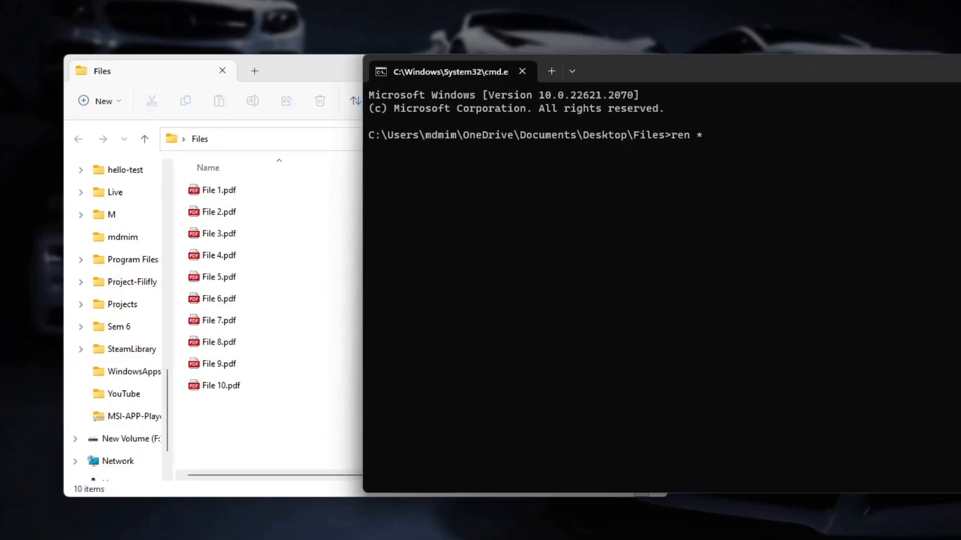
{"action": "left_click", "coordinate": [219, 277]}
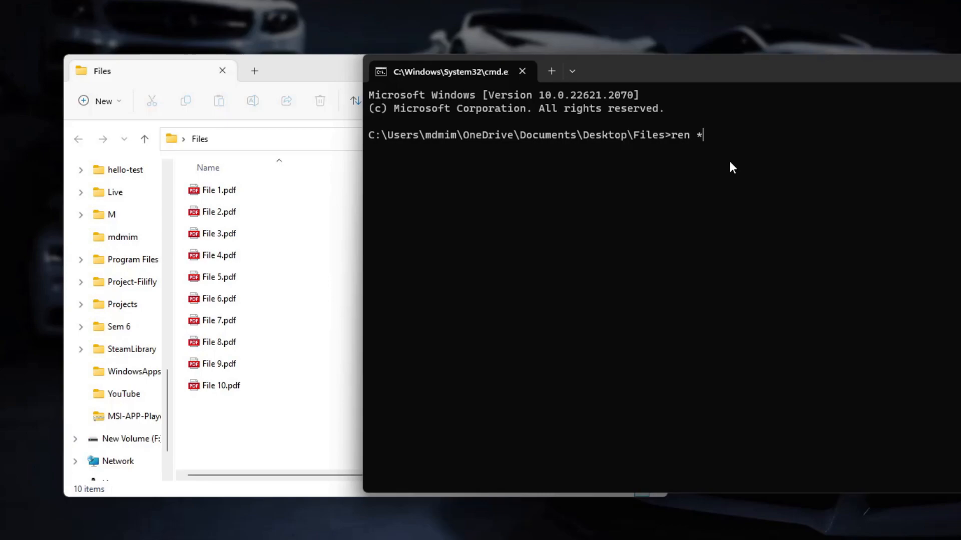
{"action": "type", "text": "."}
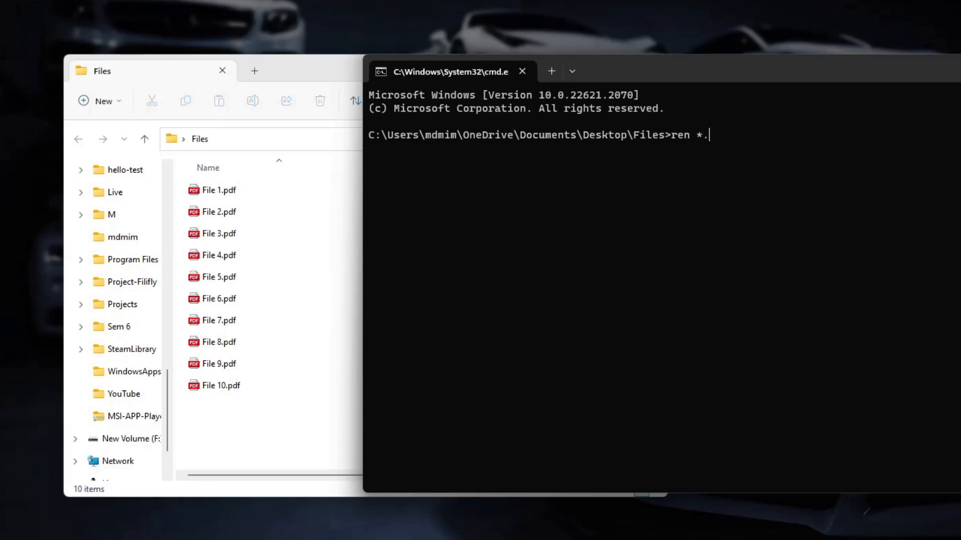
{"action": "type", "text": "pdf"}
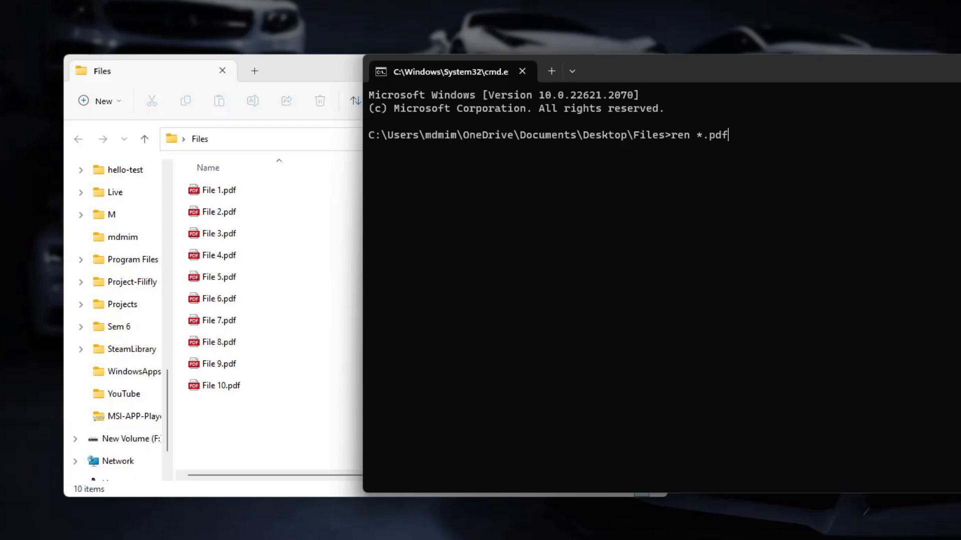
{"action": "type", "text": "\" \""}
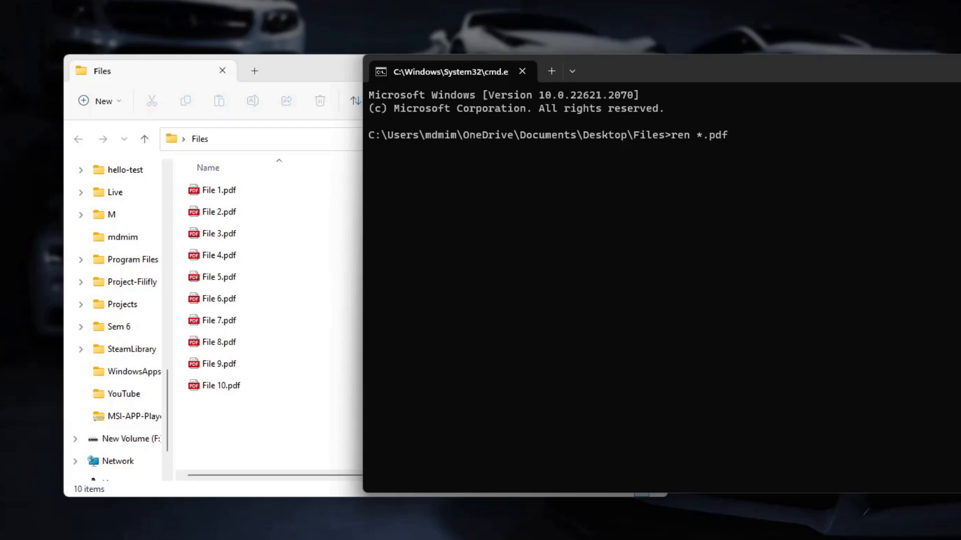
{"action": "type", "text": "*."}
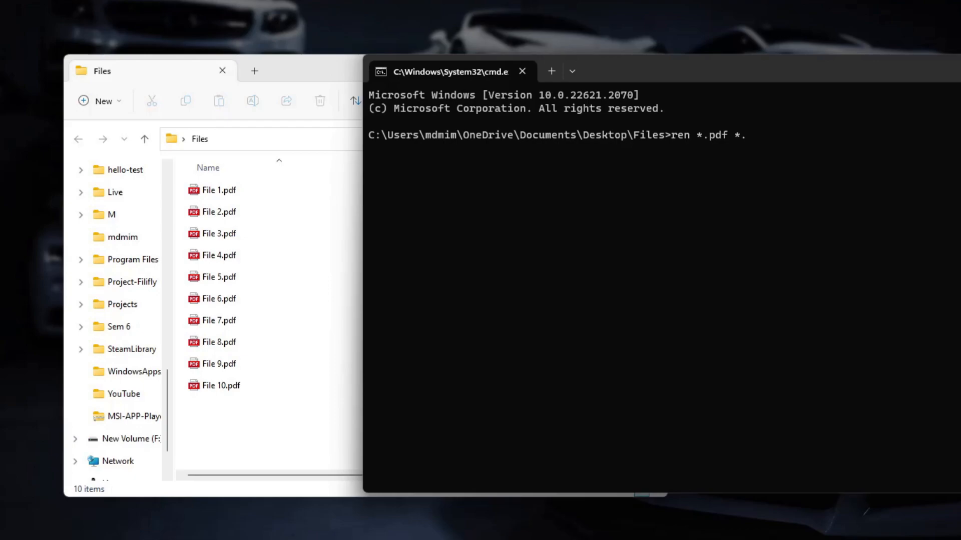
{"action": "type", "text": "txt"}
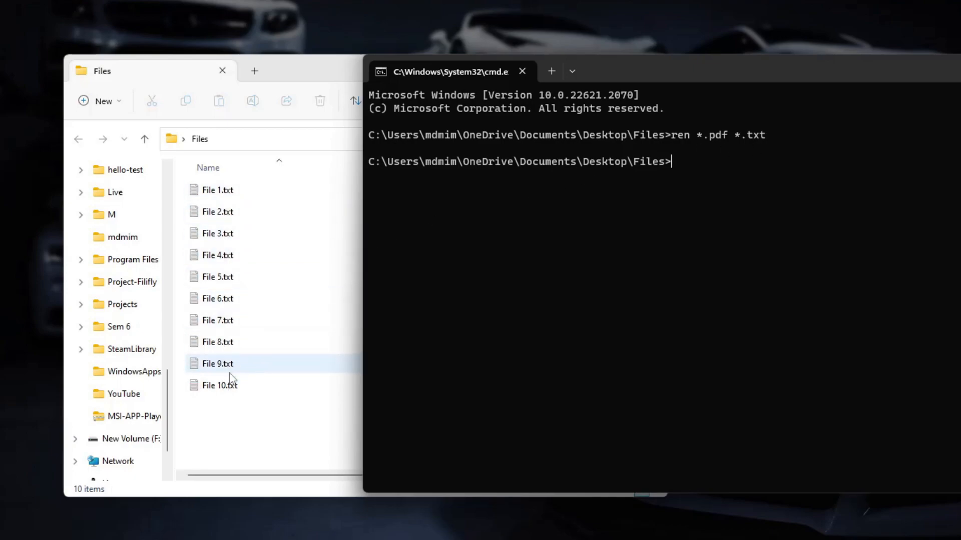
Step: Review the Explorer list to confirm File 1 through File 10 now end in .txt
{"action": "left_click", "coordinate": [217, 190]}
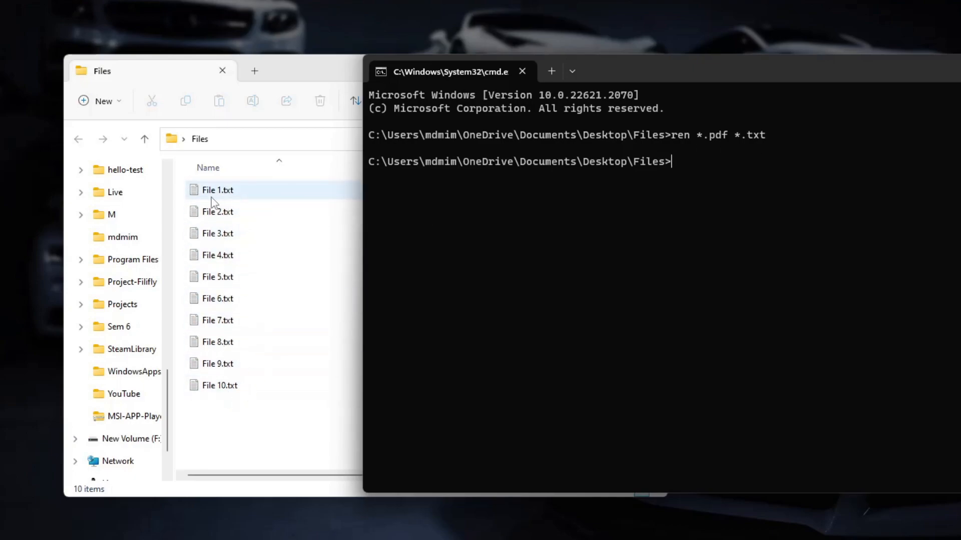
{"action": "left_click", "coordinate": [218, 343]}
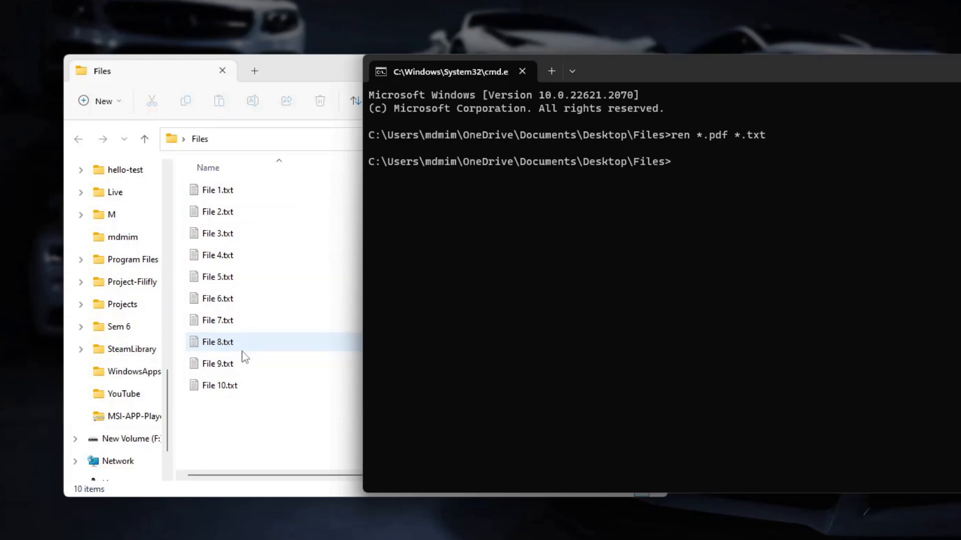
{"action": "left_click", "coordinate": [217, 211]}
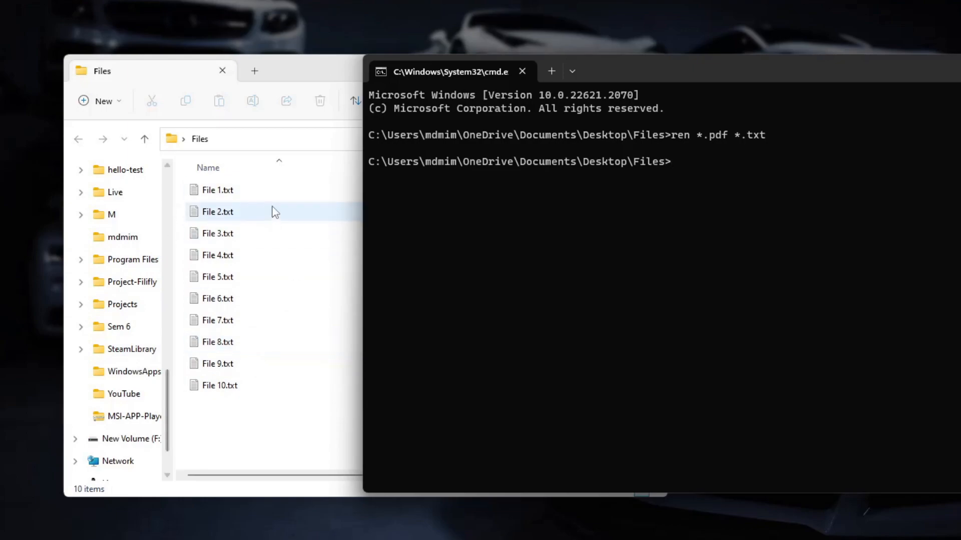